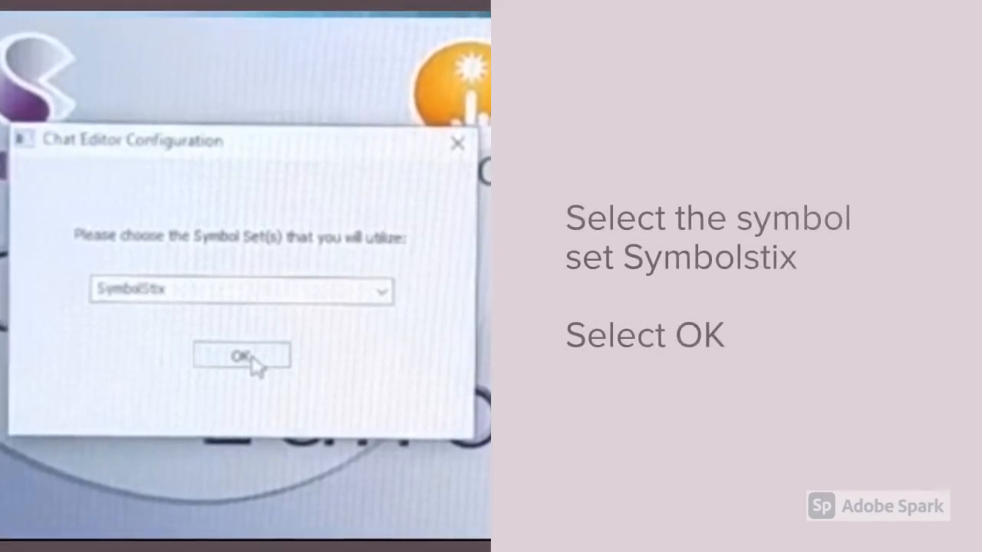
- Confirm Symbolstix as the symbol set in the Chat Editor configuration dialog
click(241, 356)
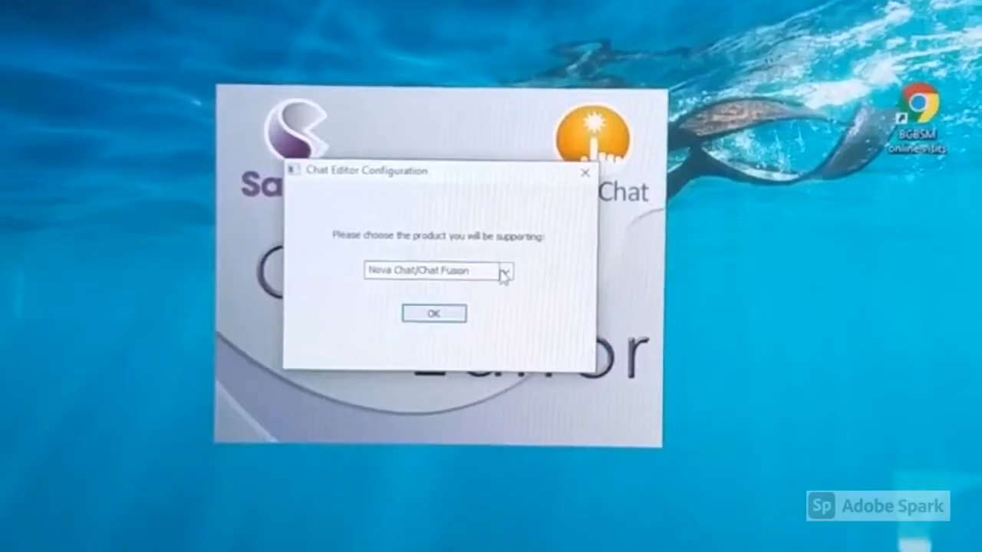
- Choose TouchChat as the product, confirm English and SymbolStix, and add the WordPower vocabulary
click(503, 270)
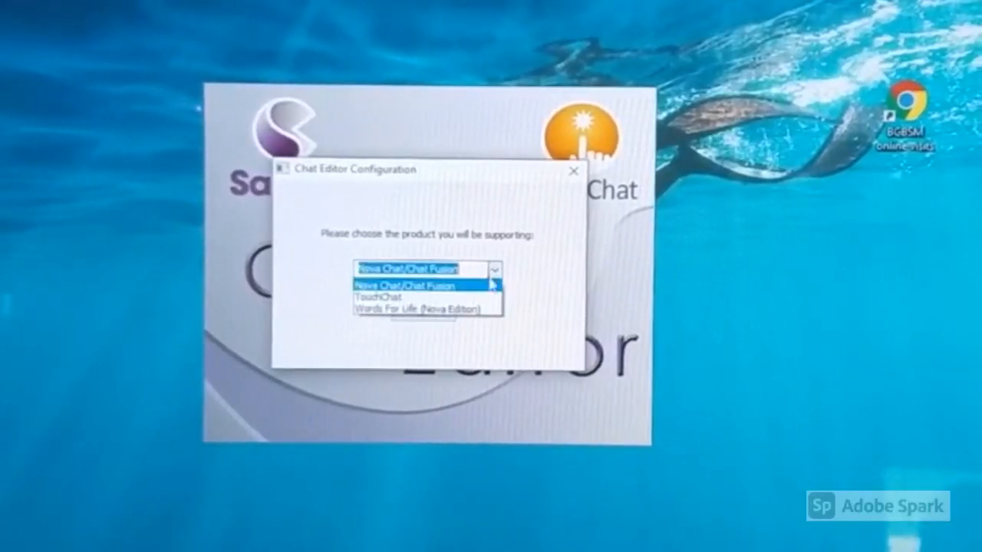
click(377, 297)
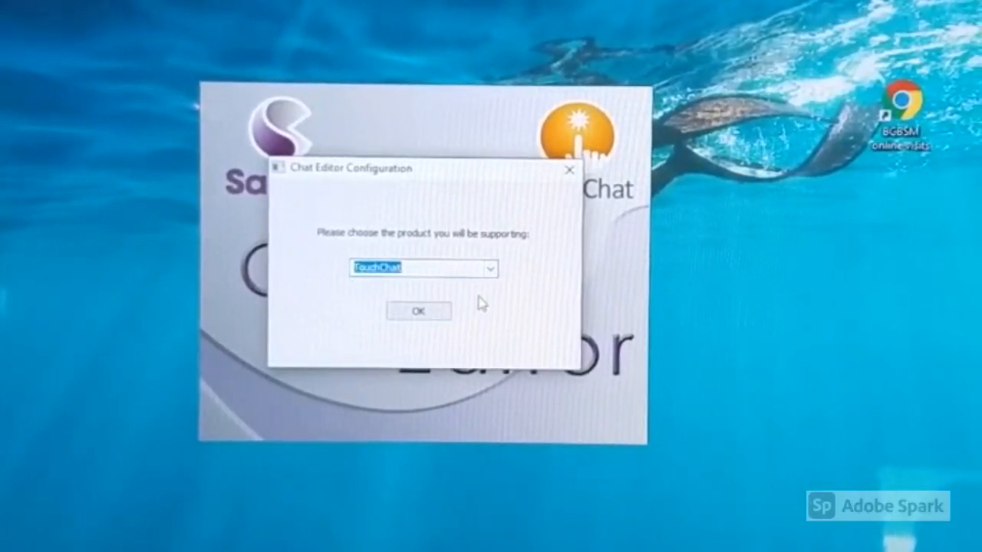
click(420, 310)
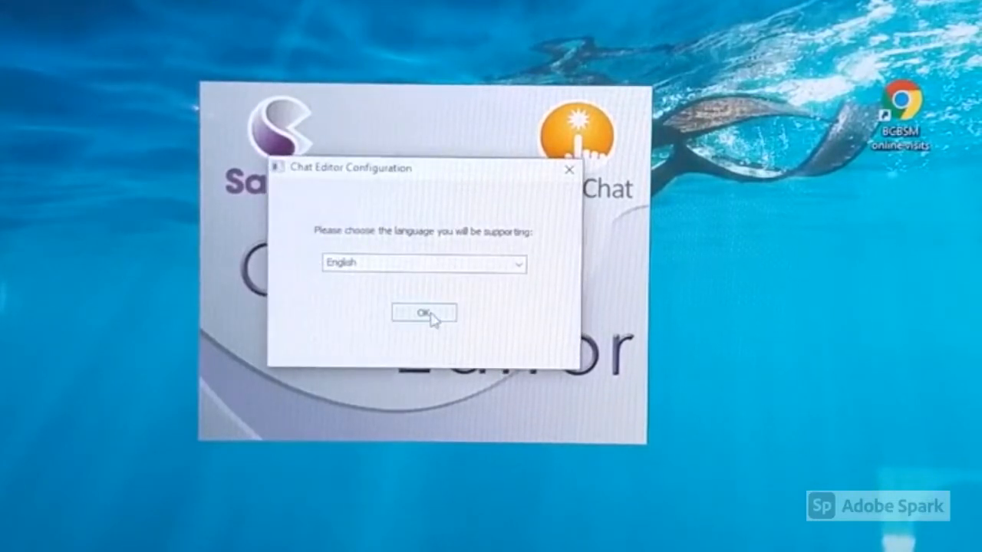
click(423, 313)
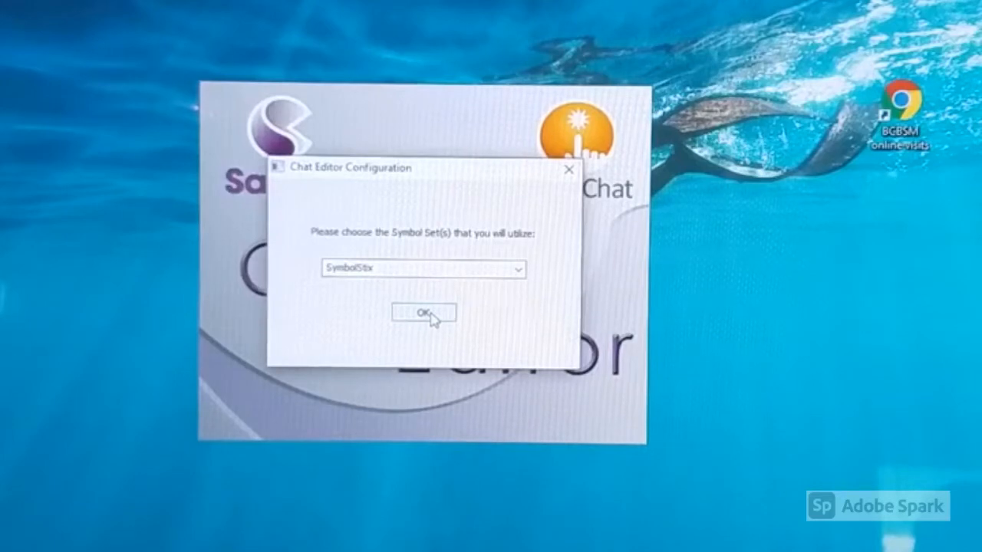
click(423, 314)
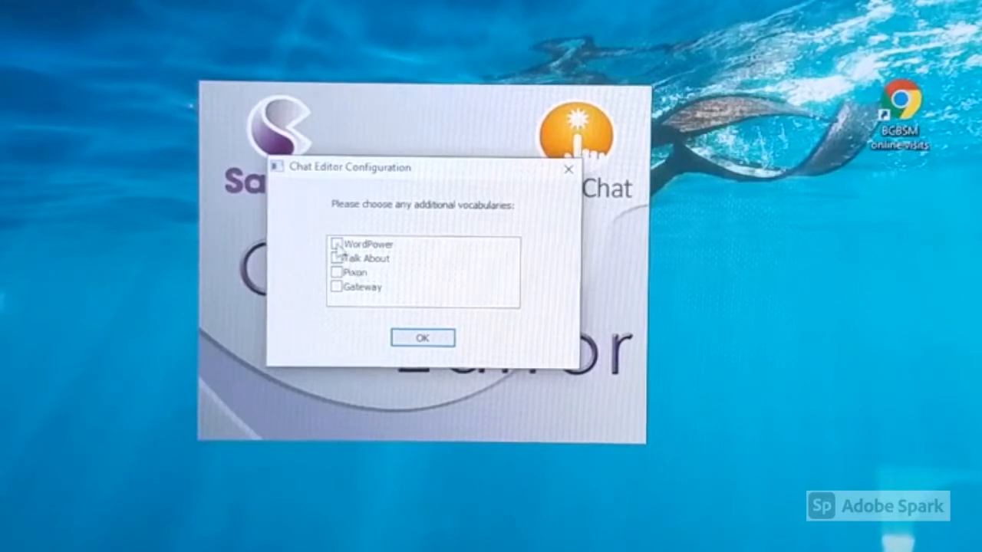
click(337, 244)
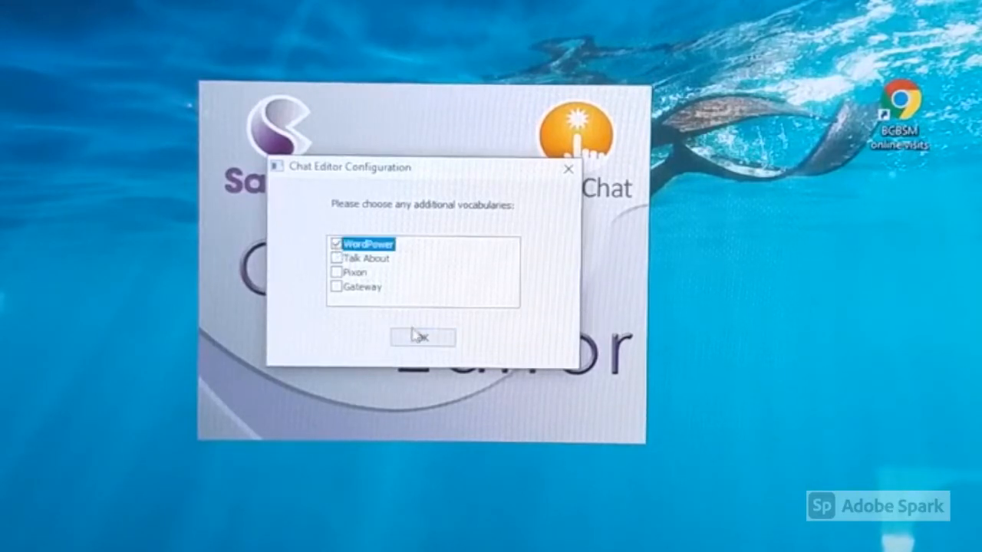
click(421, 336)
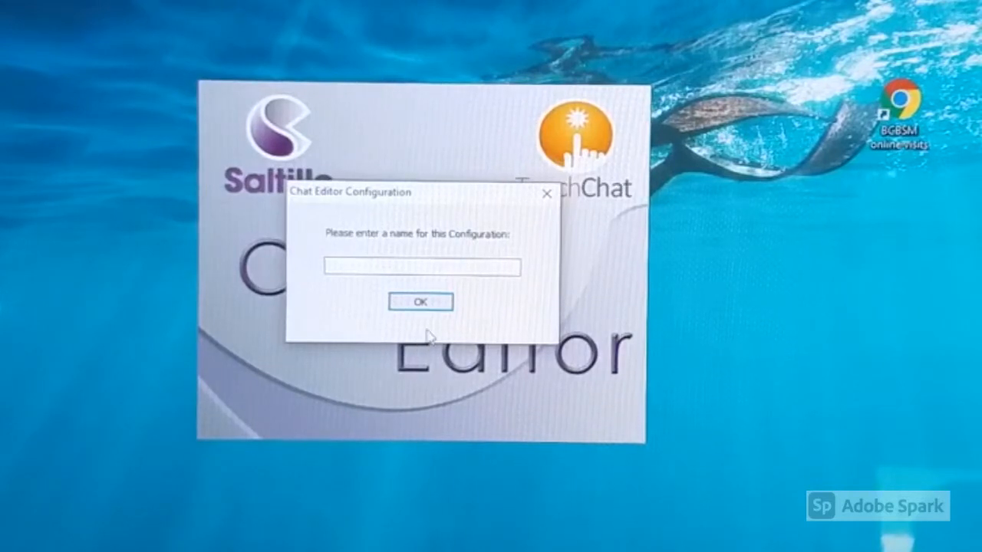
- Name the new configuration 'TouchChat' and confirm it to finish setup
text(11)
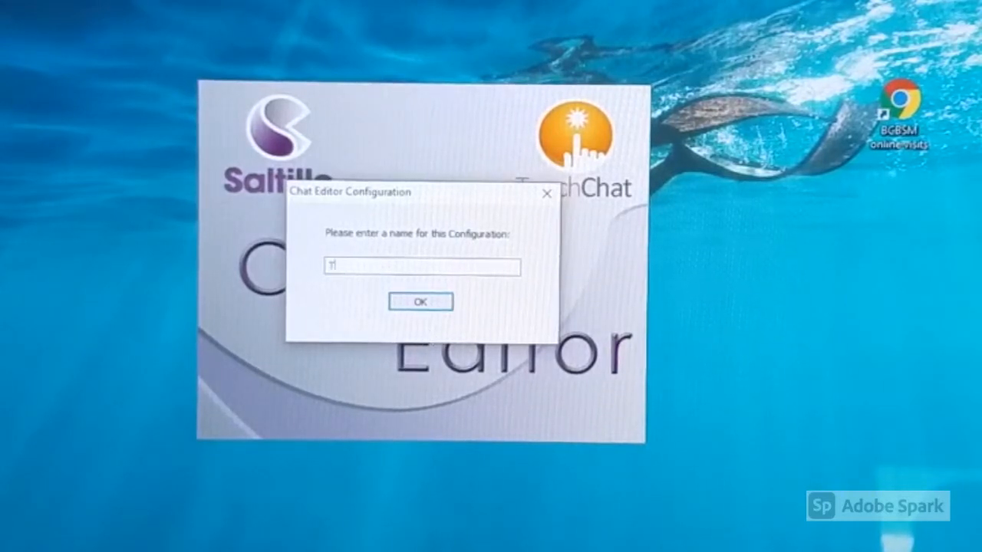
text(ou)
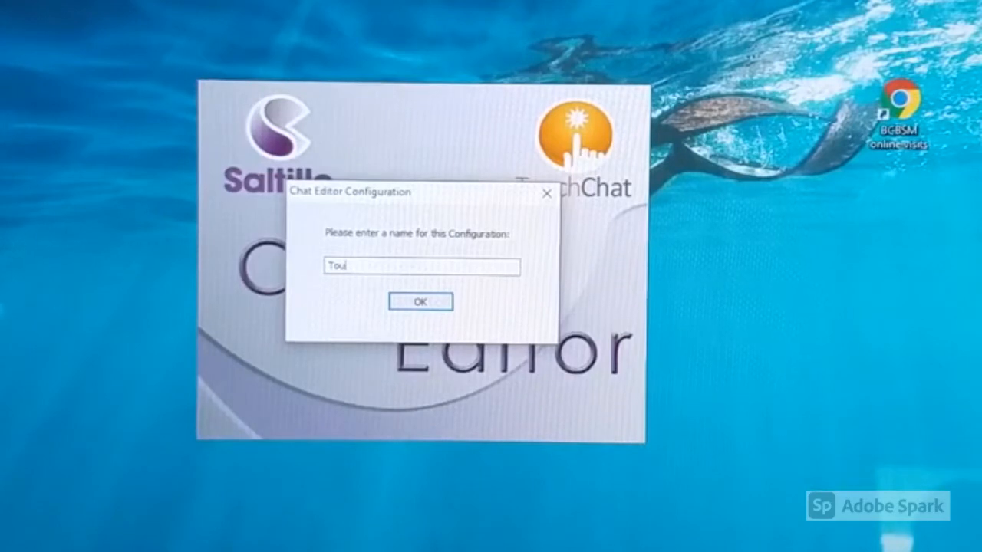
text(chChat)
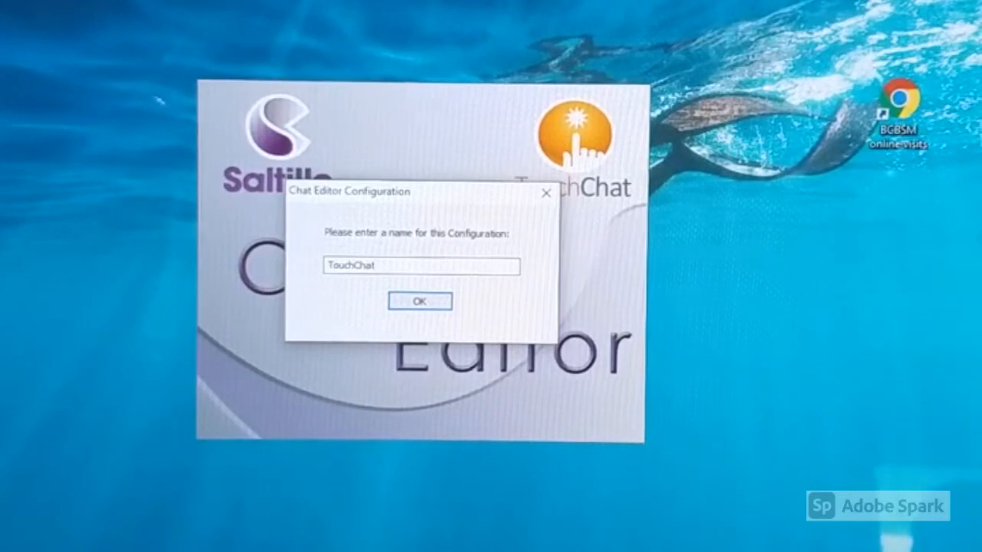
click(421, 301)
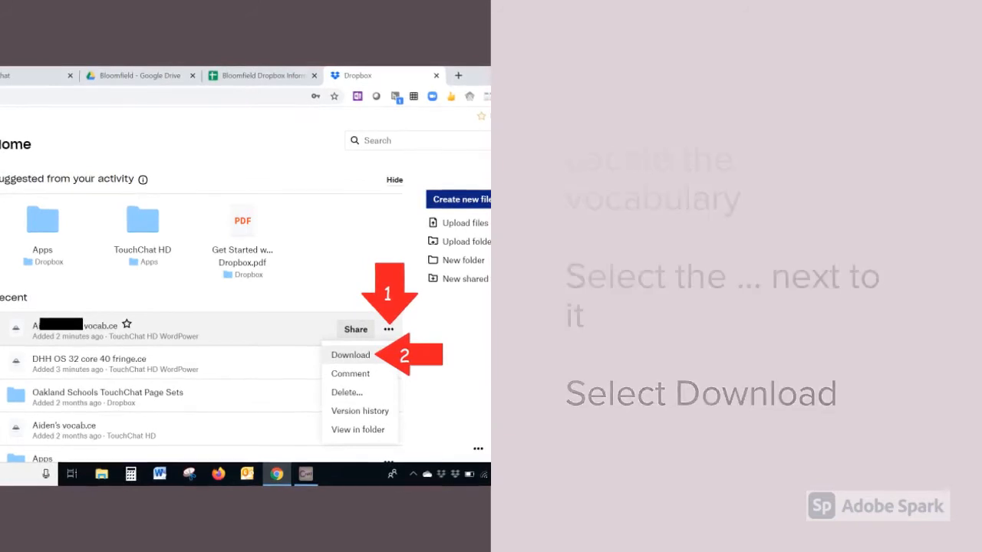
- Download the student's vocabulary file from Dropbox's recent files
click(350, 355)
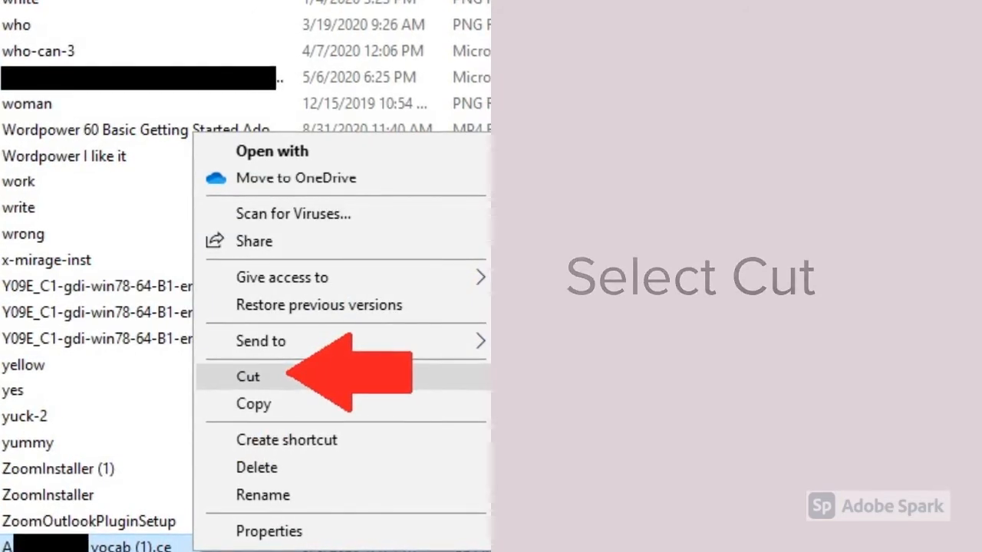
- Cut the downloaded .ce vocabulary file and go to the Chat Editor Import folder
click(247, 378)
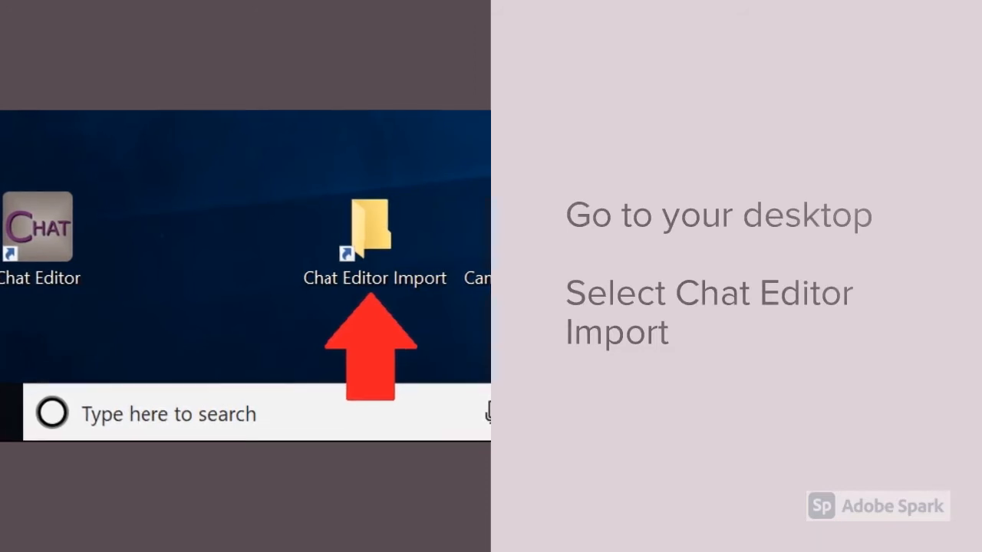
double_click(374, 230)
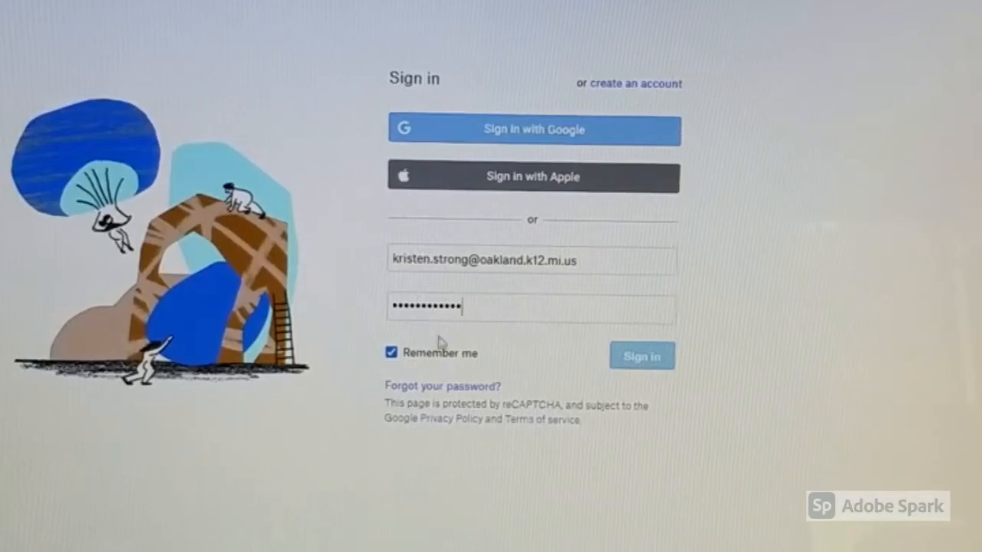
- Sign in to Dropbox and bring up options for OS 32 core 40 fringe.ce
click(642, 356)
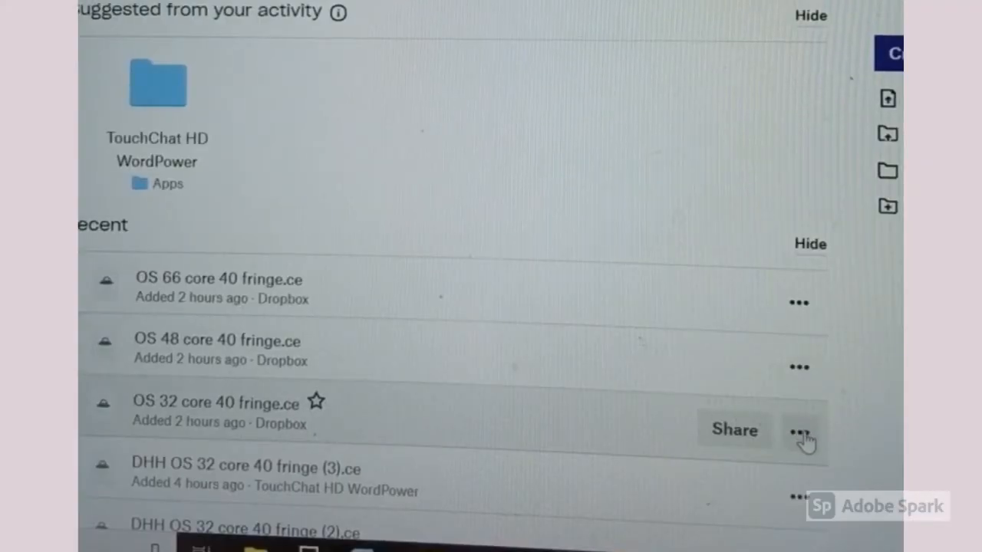
click(798, 429)
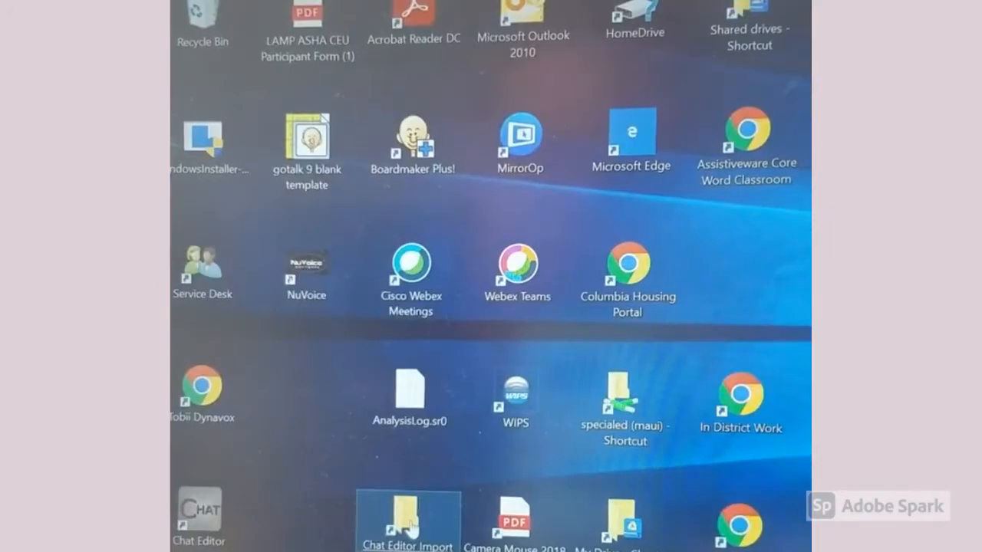
- Paste the vocabulary file into the Chat Editor Import folder from the desktop shortcut
double_click(408, 522)
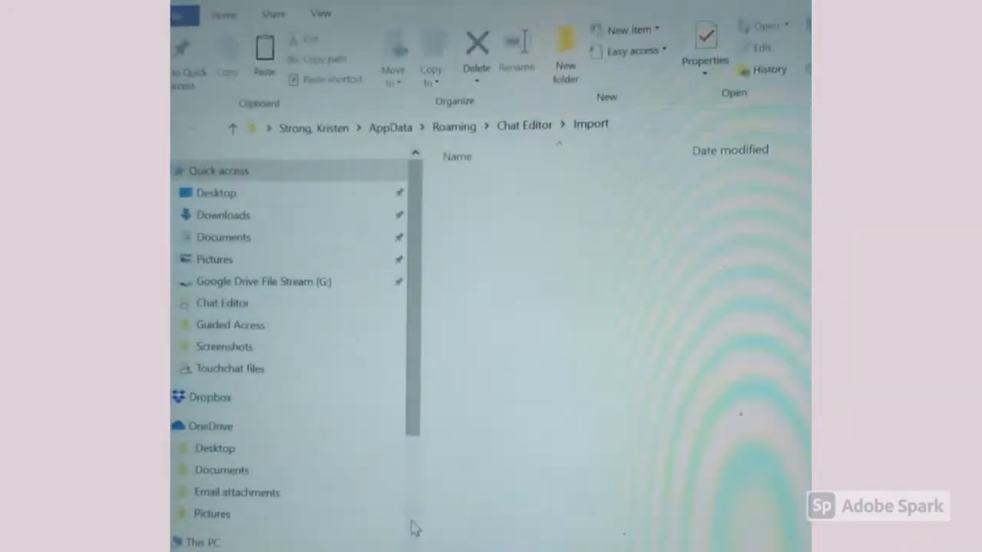
mouse_move(571, 304)
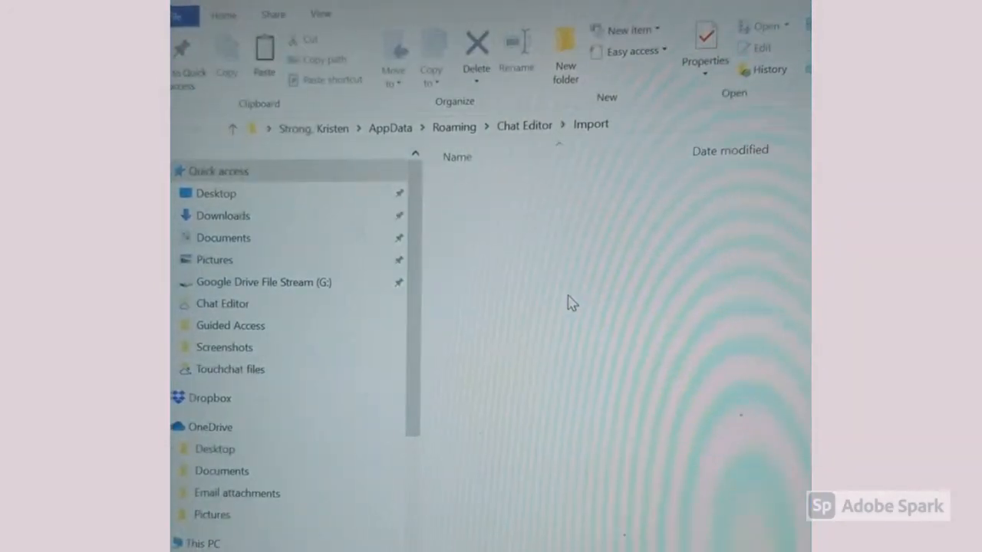
right_click(571, 303)
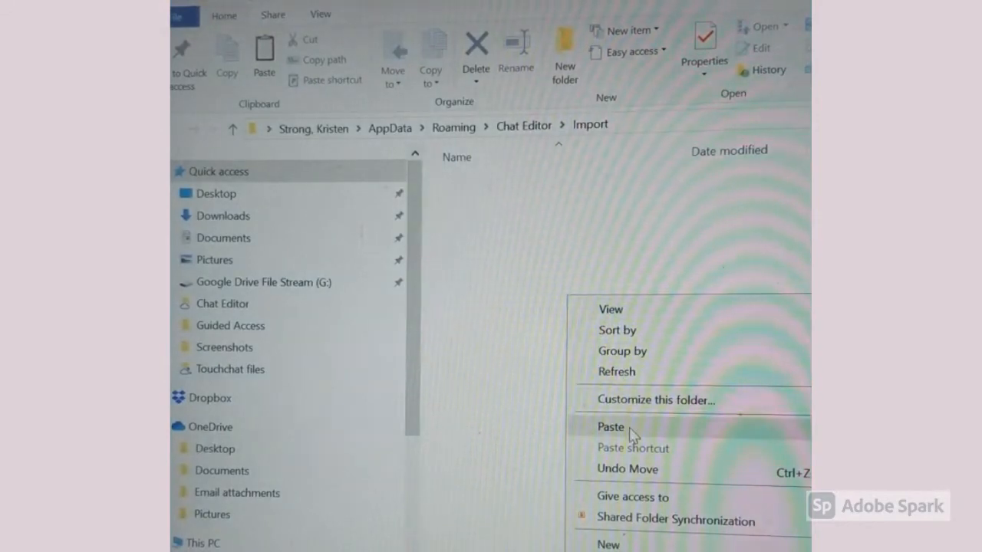
click(610, 428)
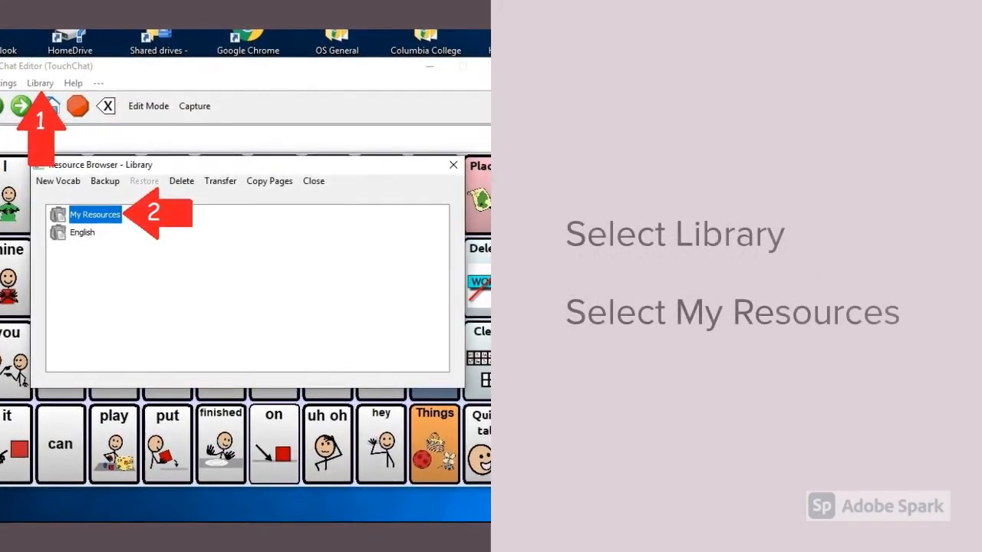
- Open the student's imported vocabulary from My Resources
right_click(99, 230)
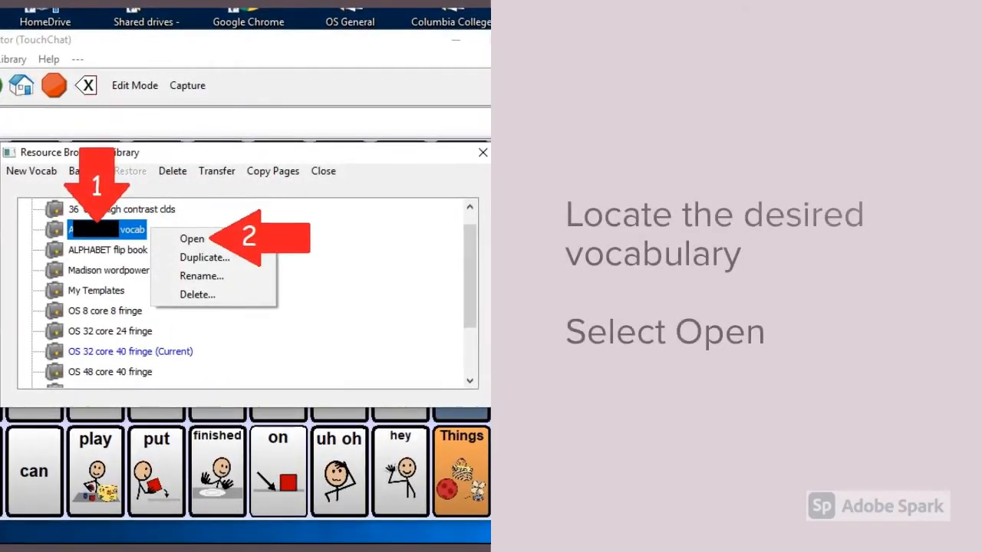
click(191, 240)
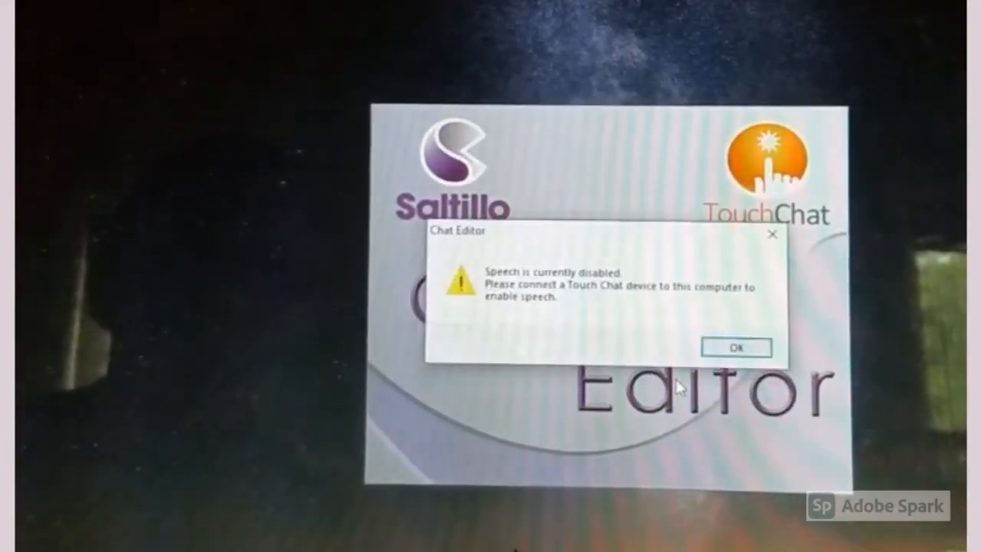
- Dismiss the speech-disabled notice and add the word 'You' to the message bar
click(737, 347)
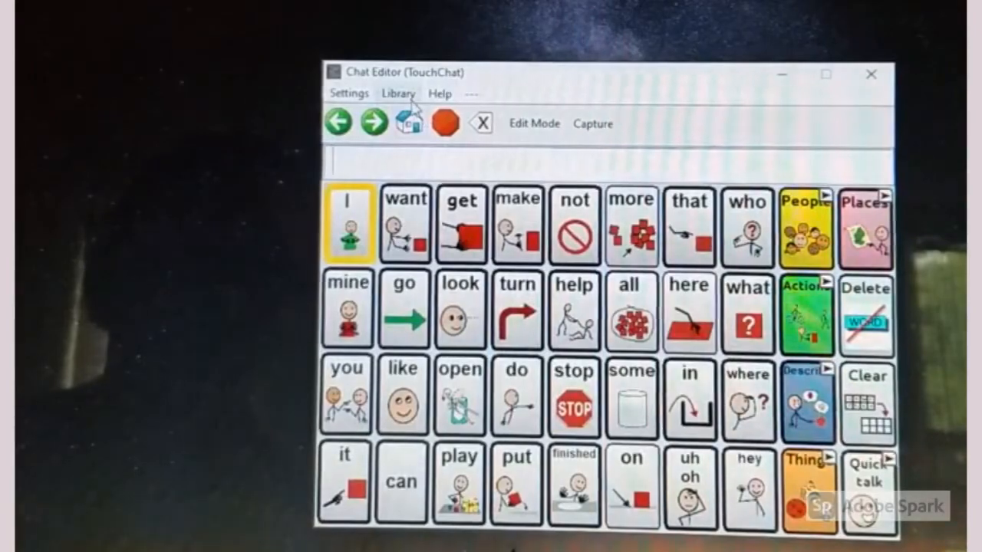
click(403, 93)
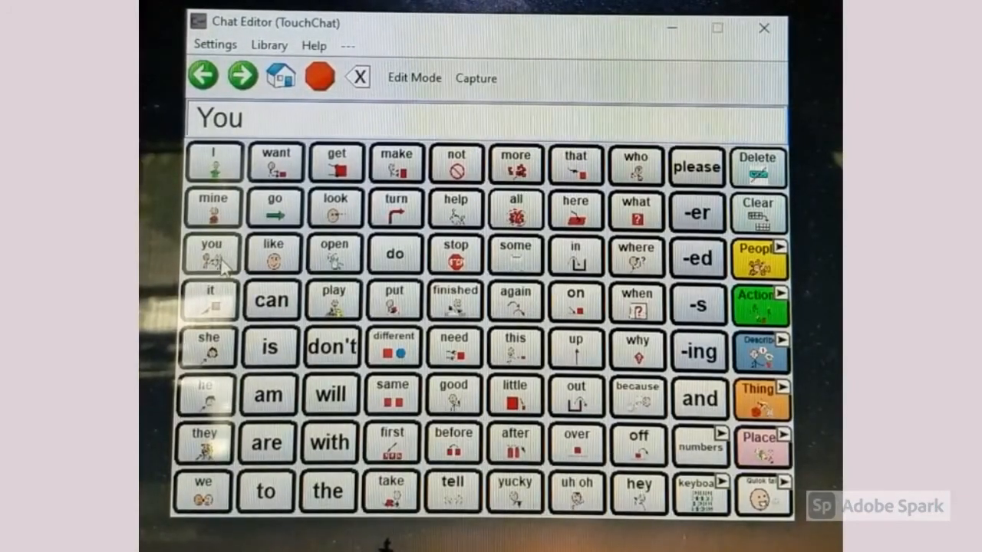
- Add 'like' and 'it' so the message bar reads 'You like it'
click(273, 253)
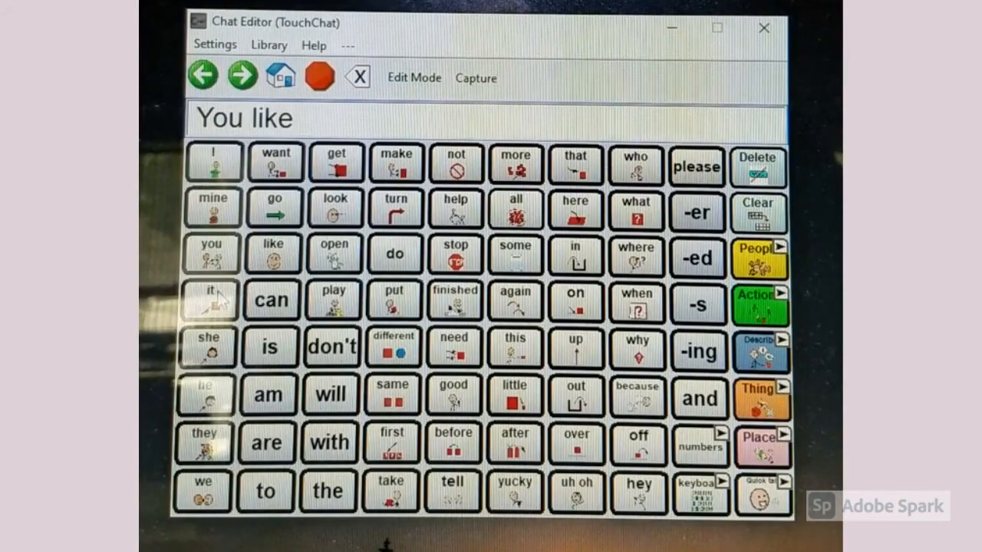
click(209, 301)
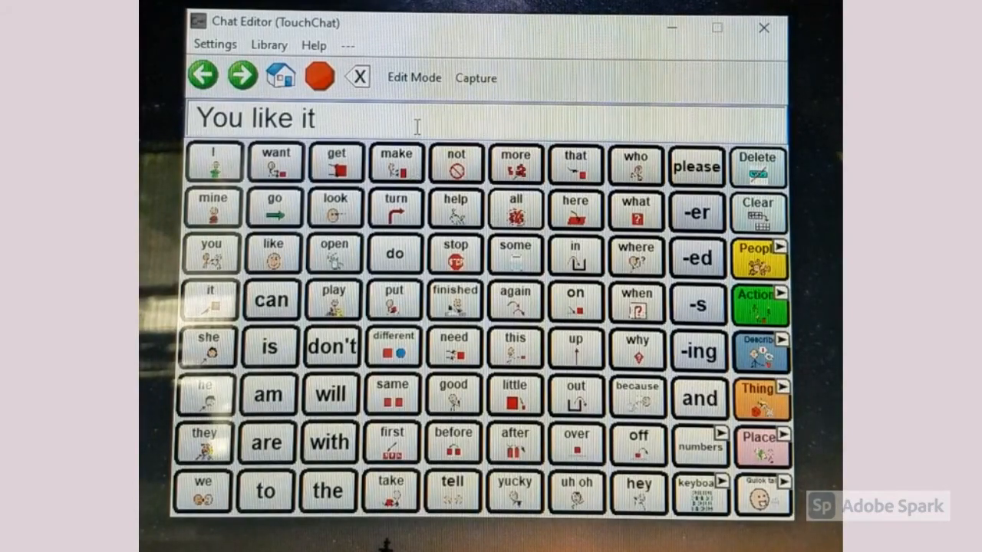